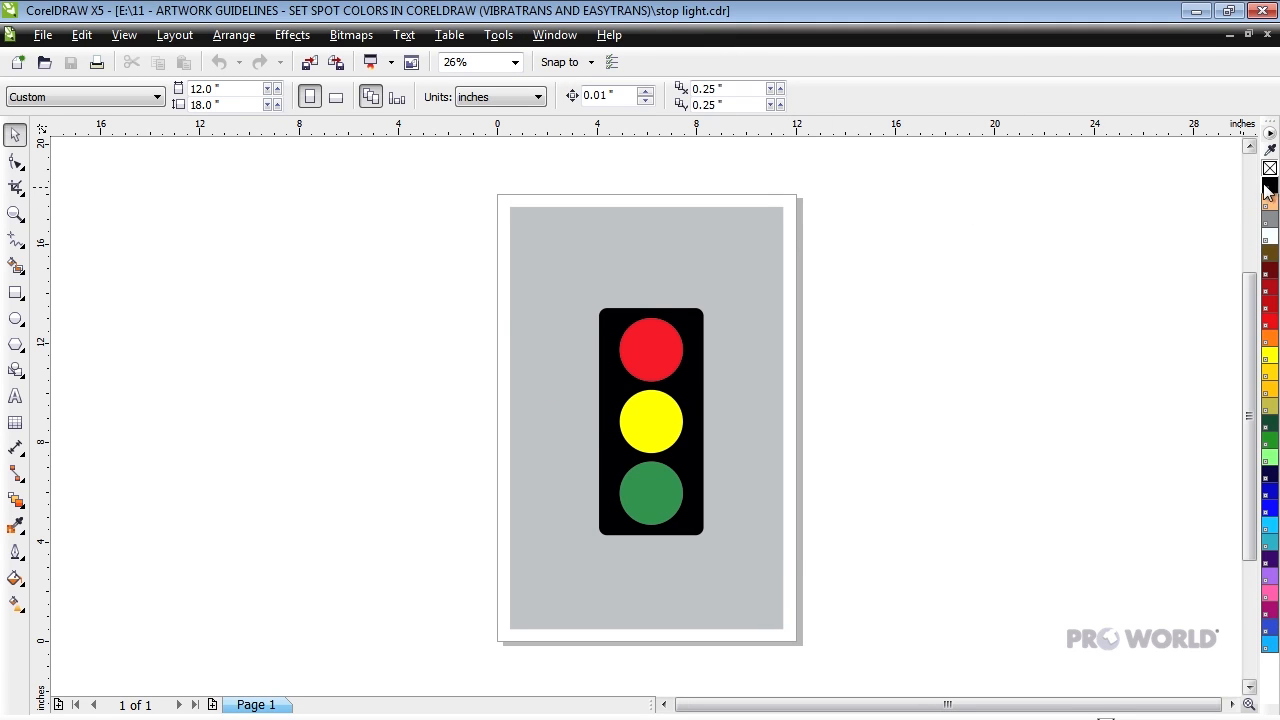
mouse_move(1270, 205)
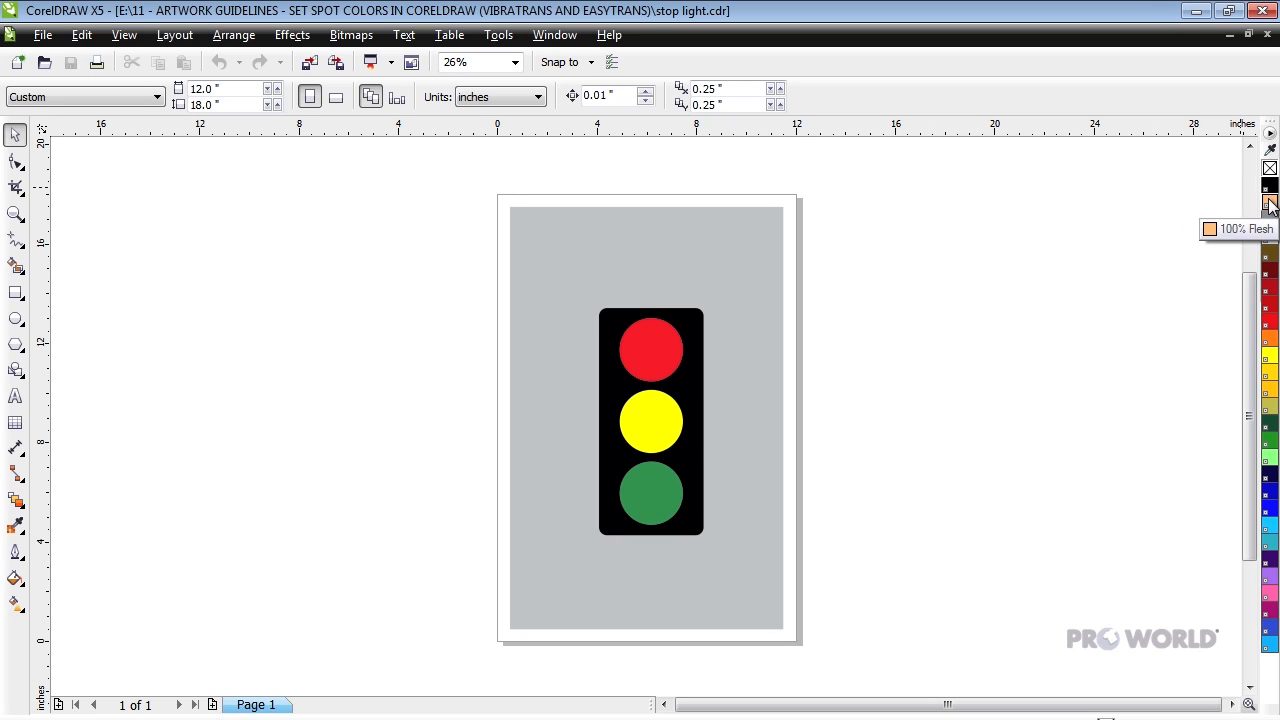
mouse_move(1270, 208)
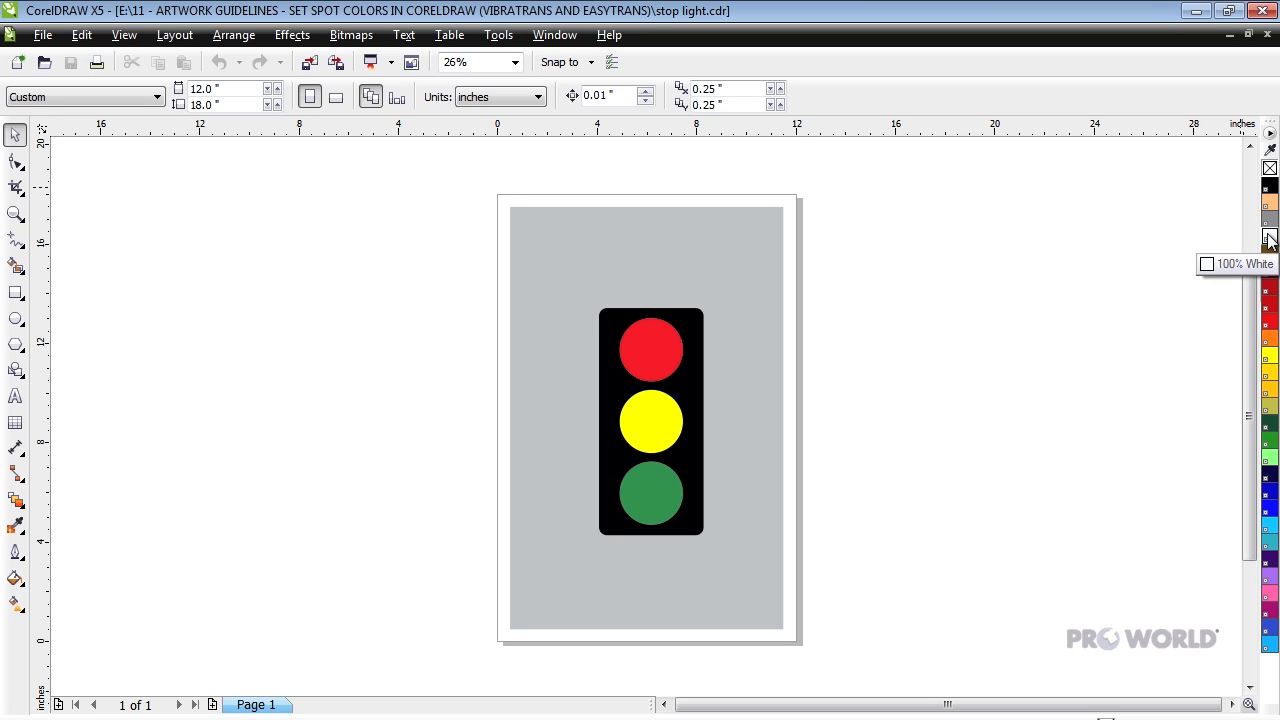
mouse_move(1100, 309)
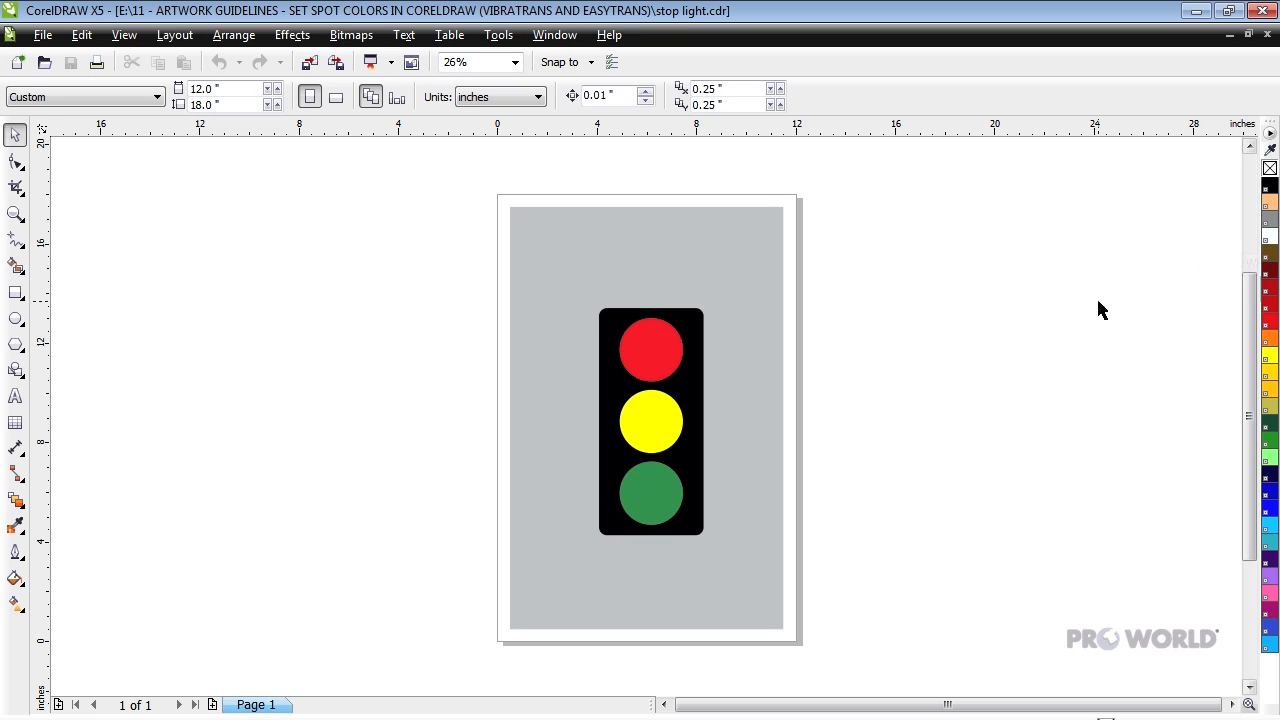
- Select the top circle of the stop light
left_click(650, 348)
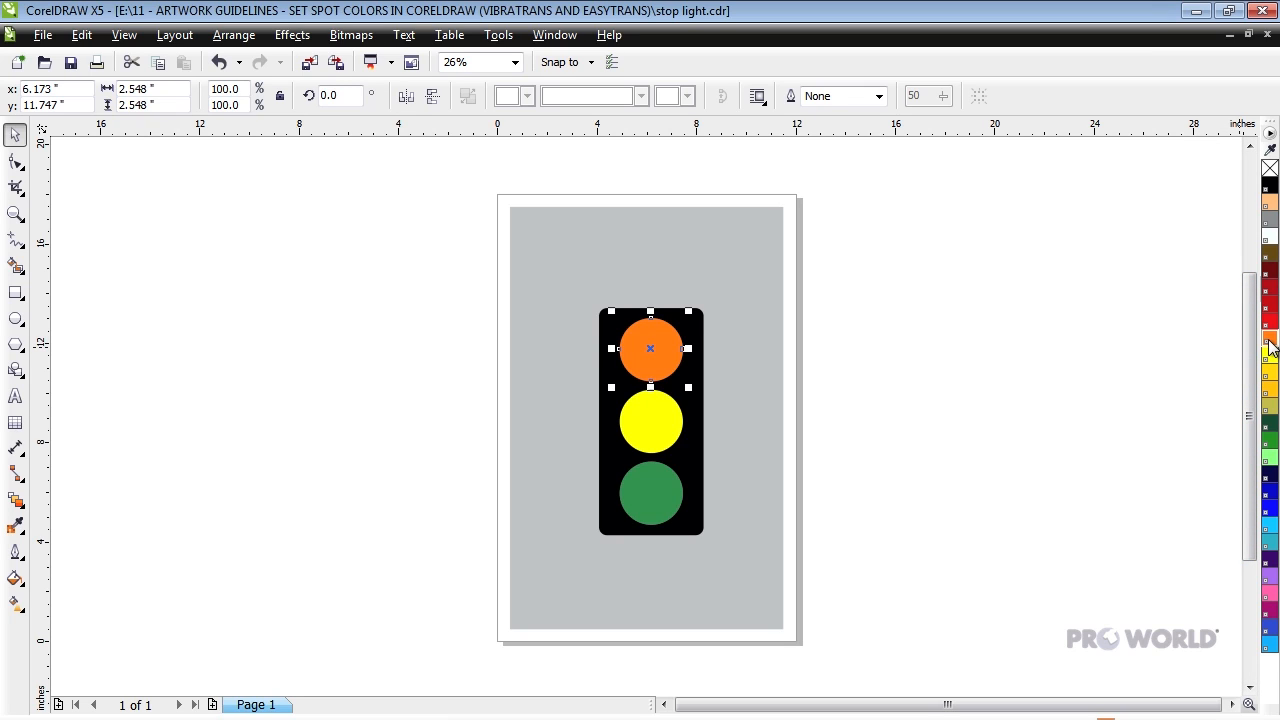
mouse_move(1270, 472)
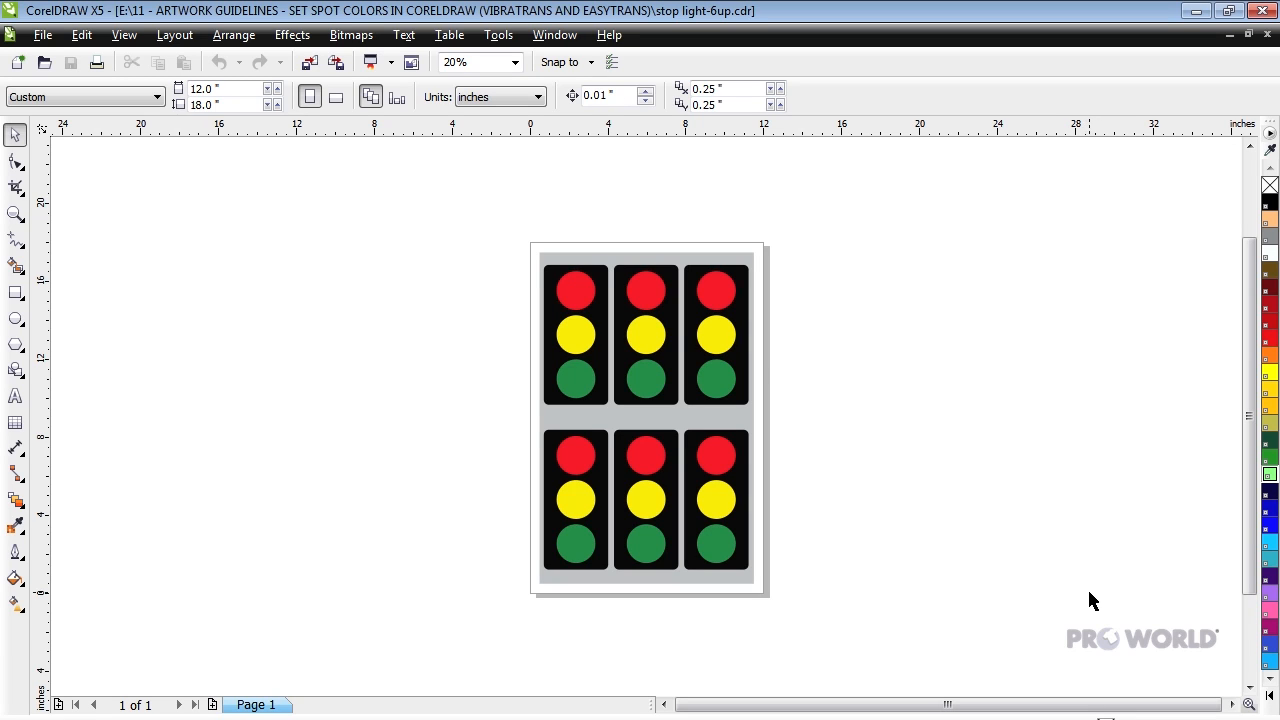
- Launch Edit > Find and Replace > Replace Objects with 'Replace a color' chosen
left_click(81, 36)
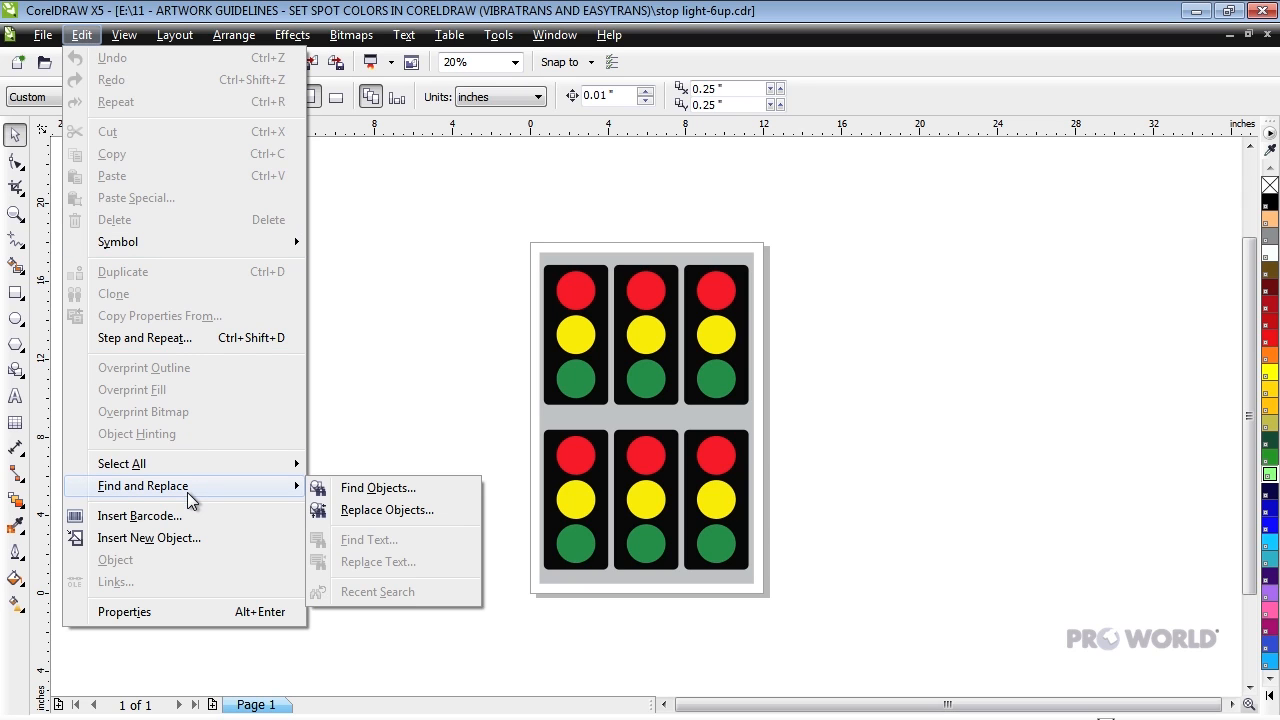
left_click(386, 509)
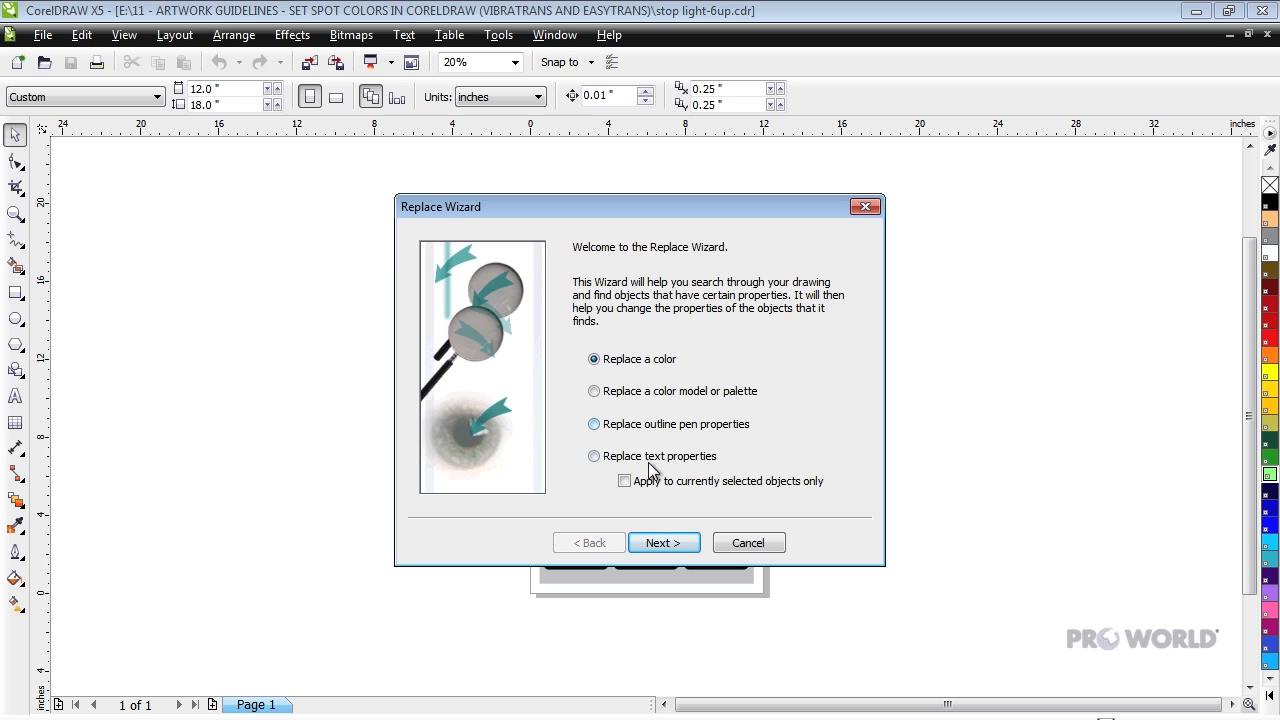
left_click(664, 542)
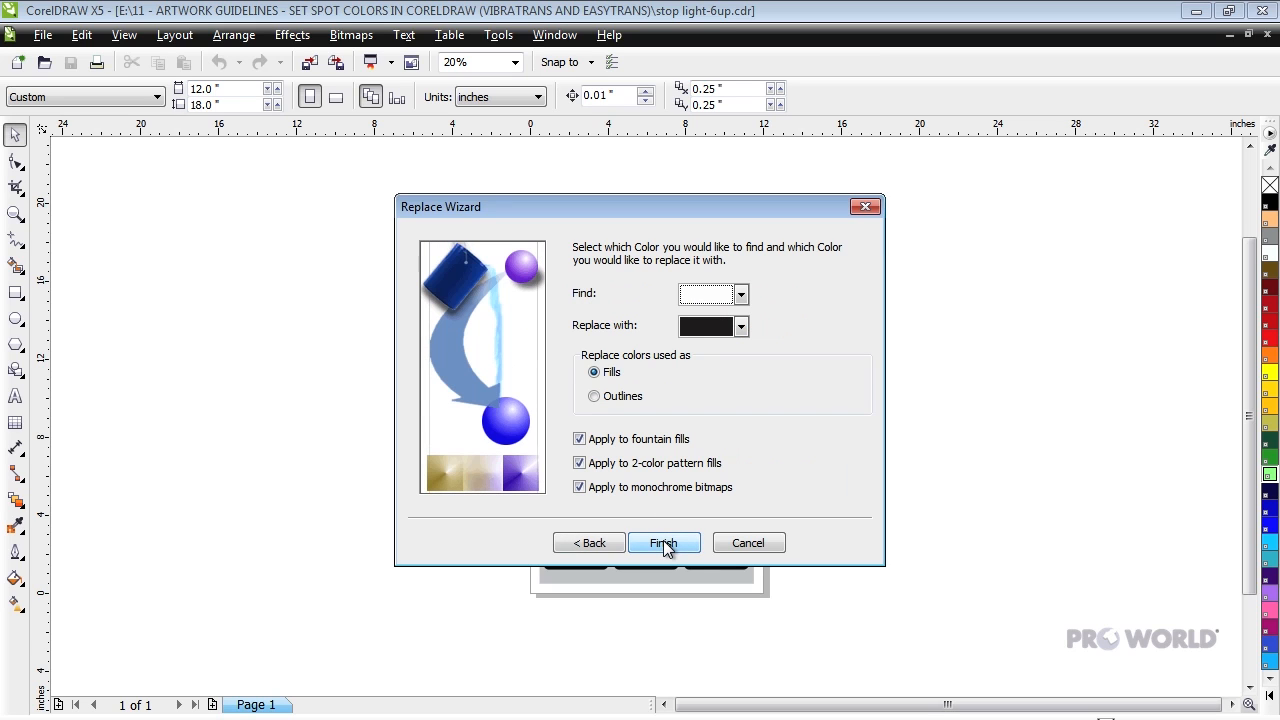
mouse_move(575, 211)
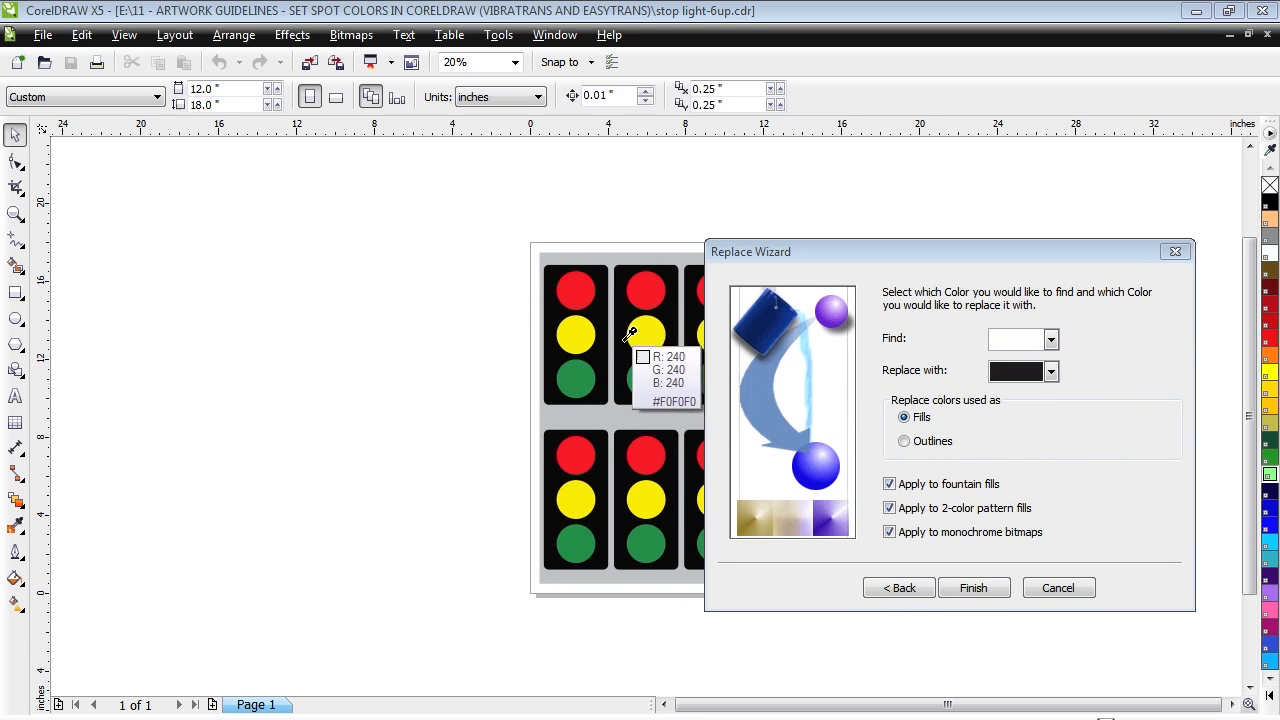
- Sample a yellow circle with the Find eyedropper and show the replacement color list
left_click(575, 334)
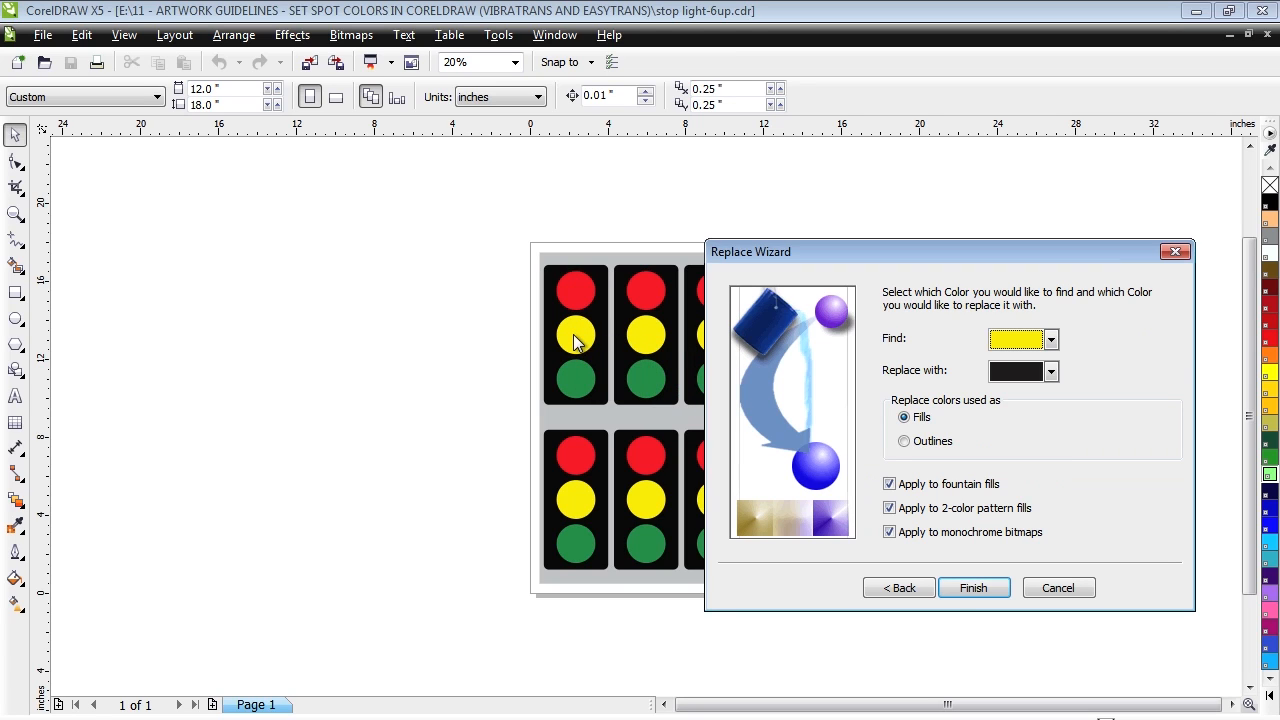
mouse_move(807, 357)
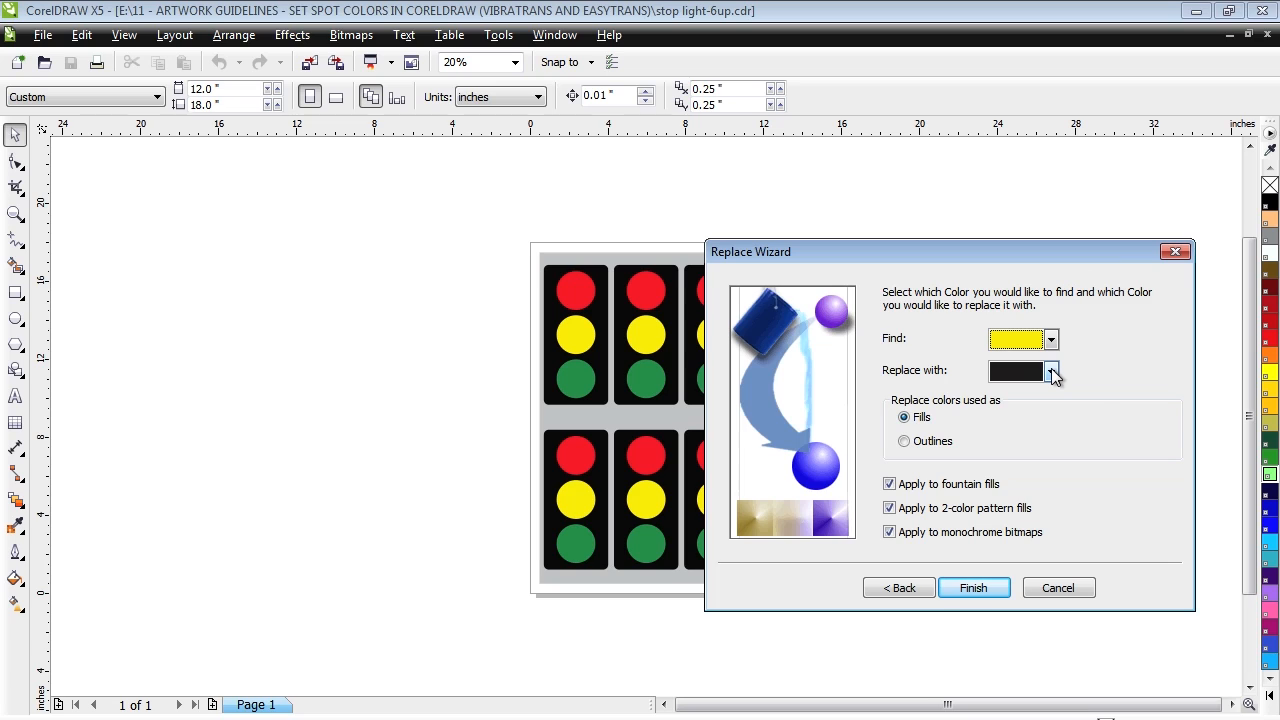
left_click(1052, 371)
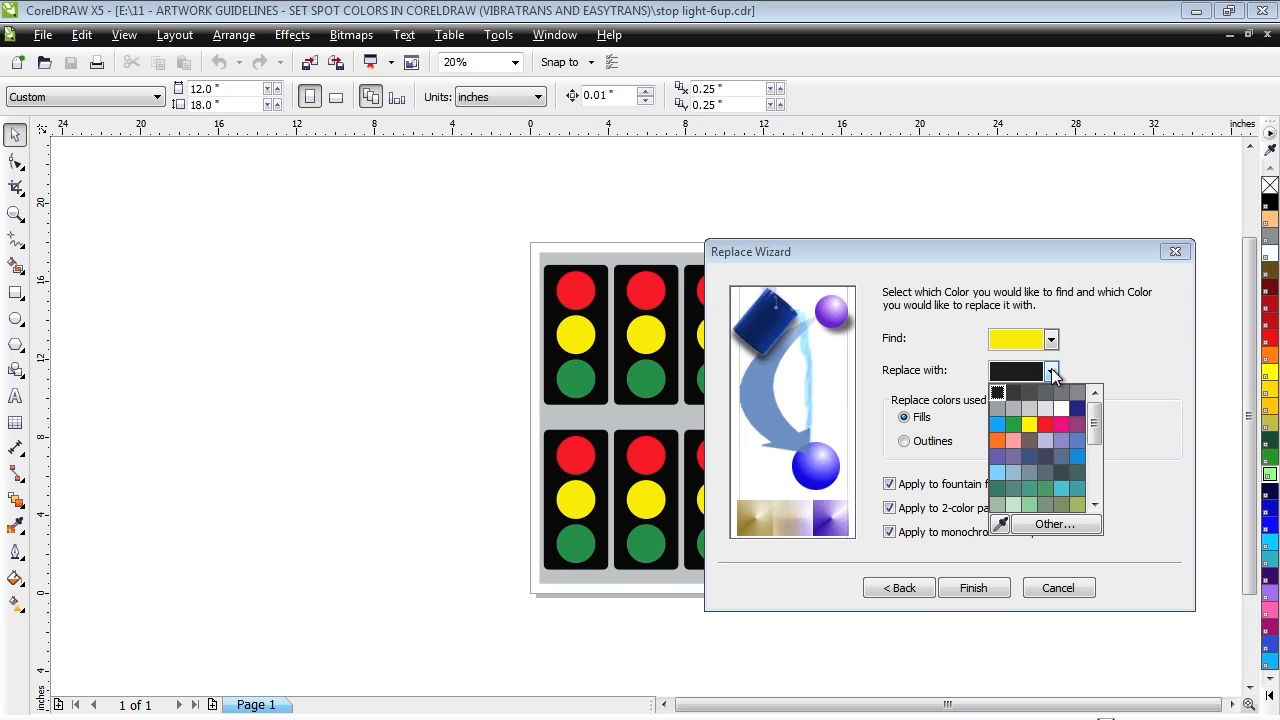
- Choose Yellow Spot from the Document Palette under Other... as the replacement color
left_click(1051, 524)
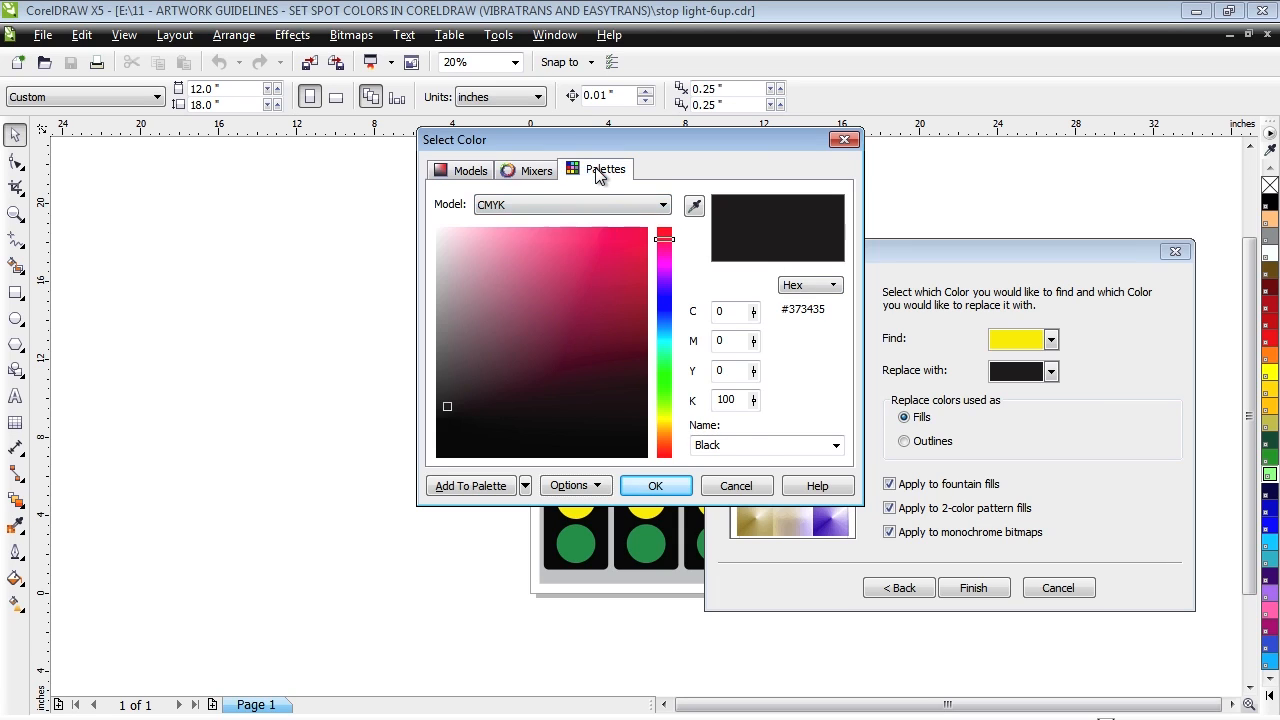
left_click(596, 169)
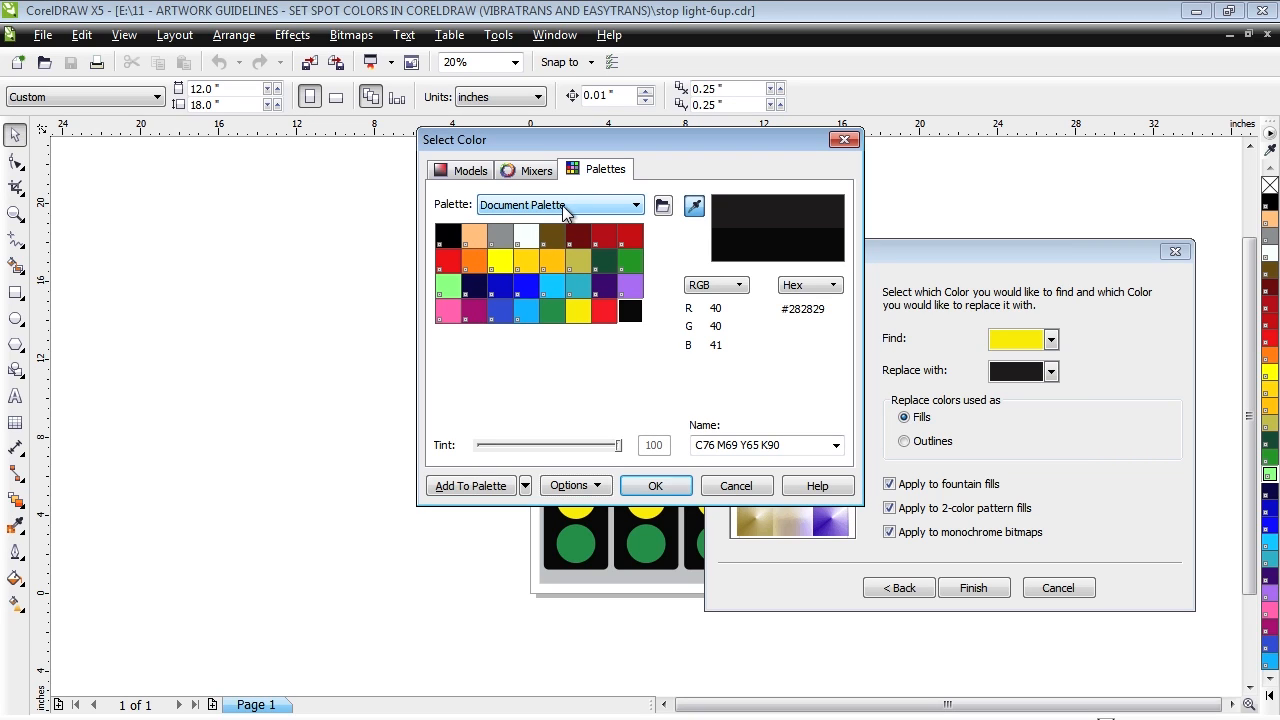
mouse_move(503, 262)
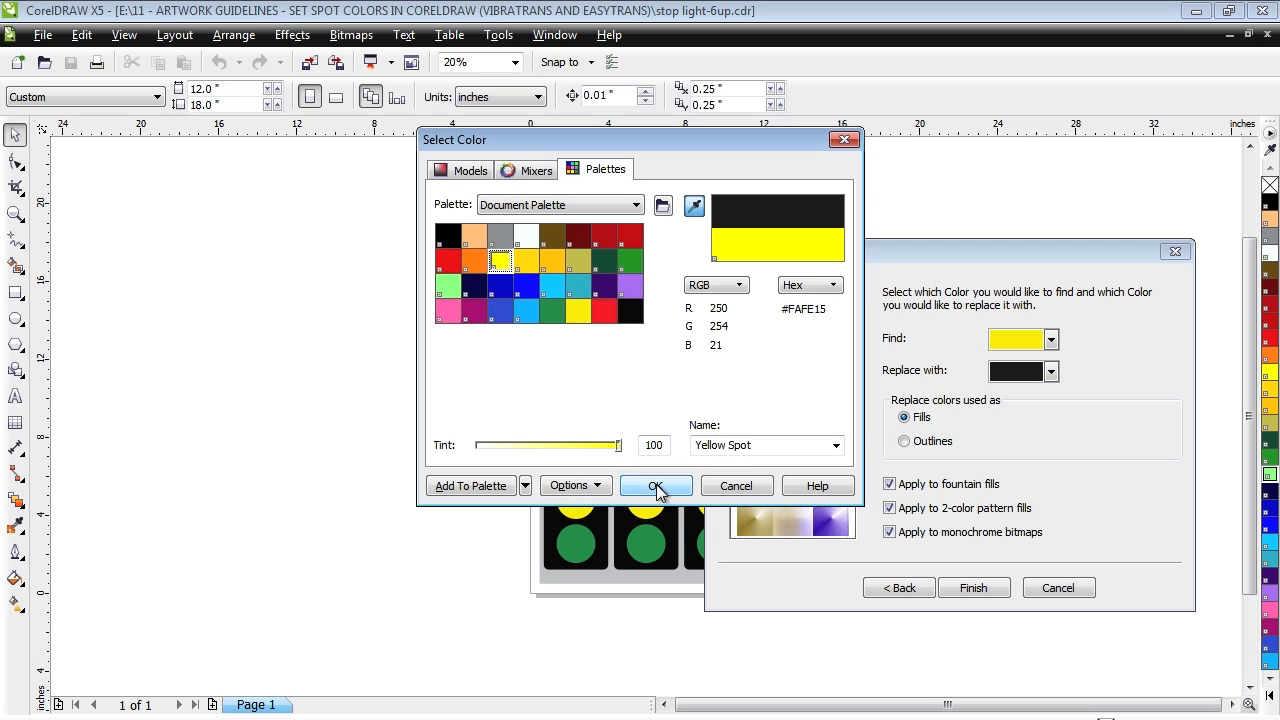
left_click(654, 485)
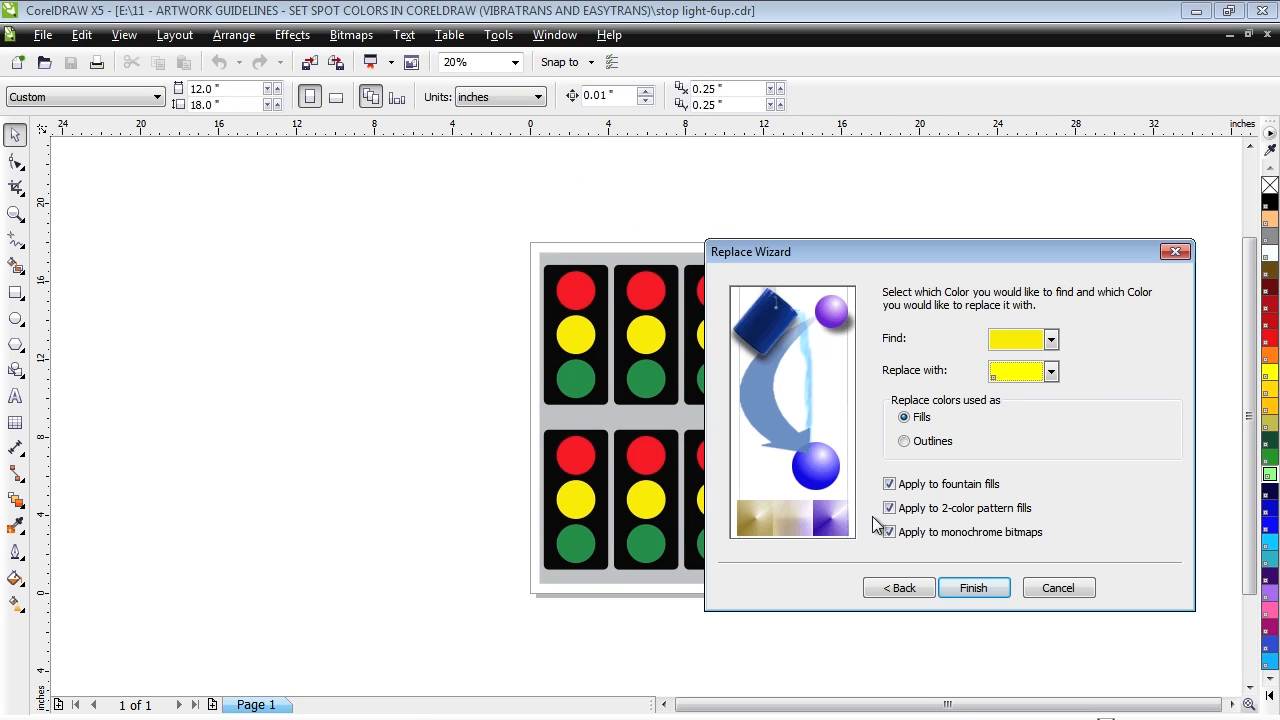
- Finish the wizard, dismiss the search-finished notice and close the Find and Replace toolbar
left_click(974, 587)
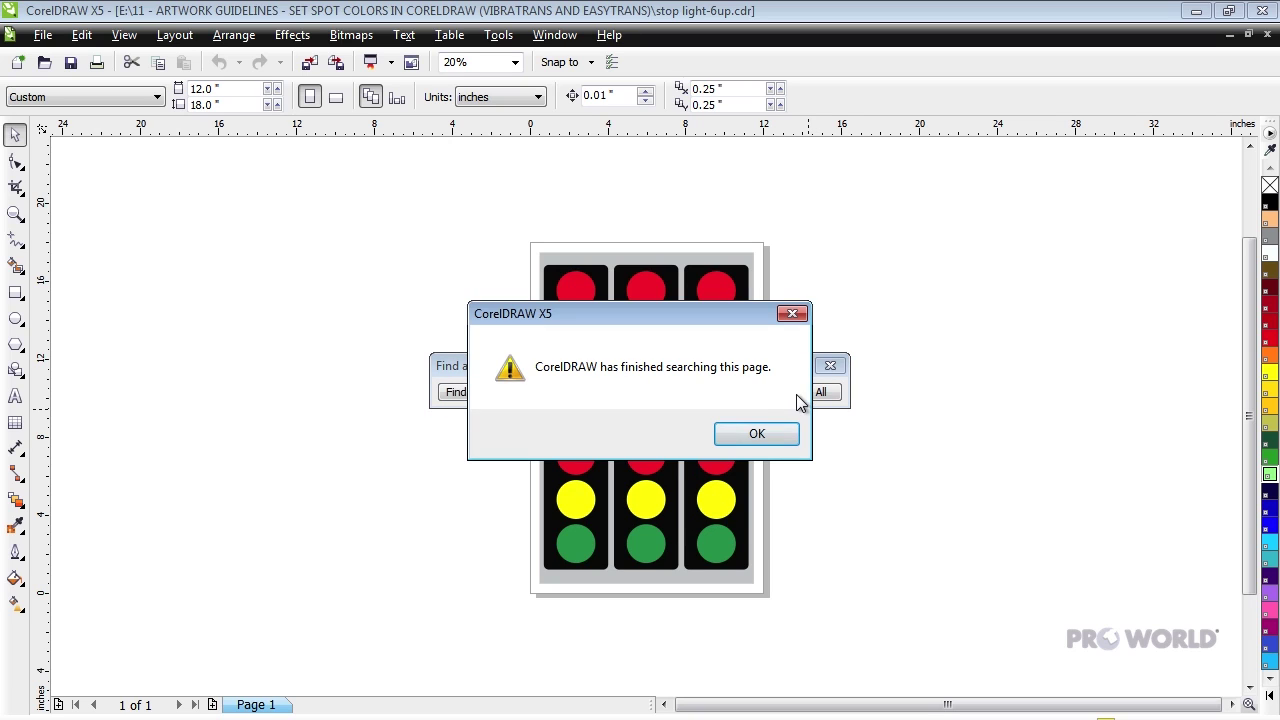
left_click(756, 433)
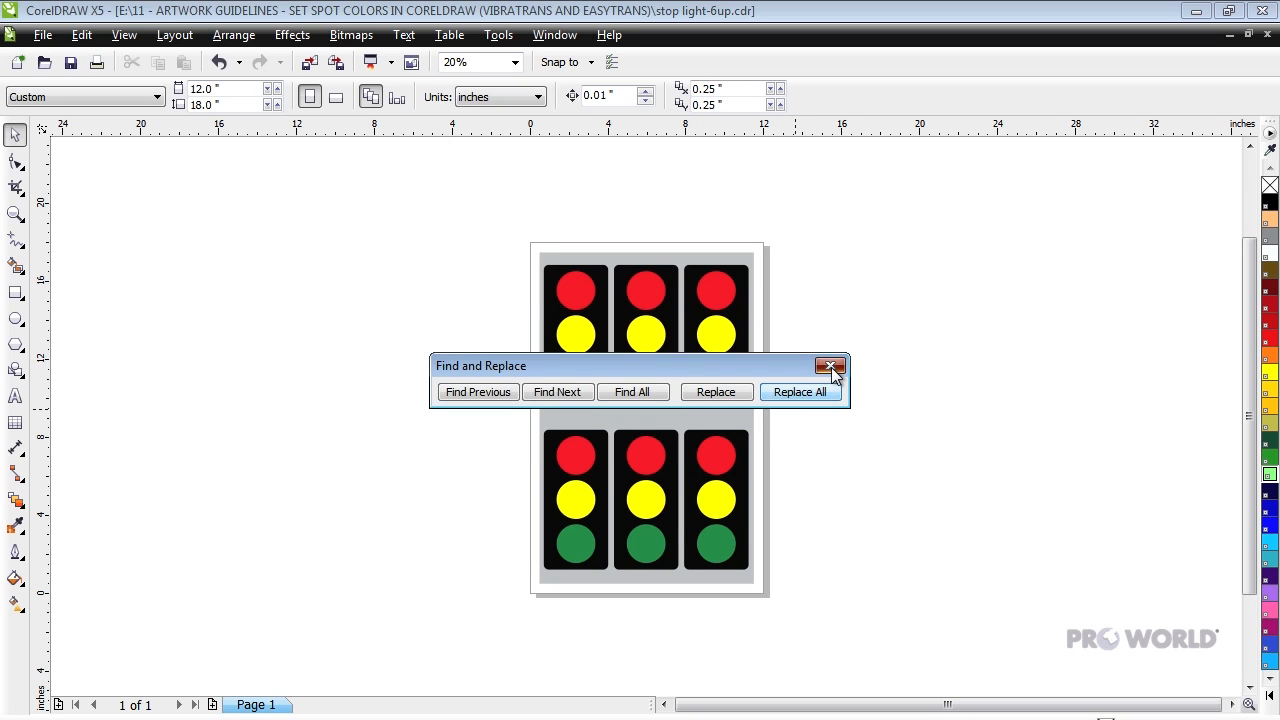
left_click(829, 365)
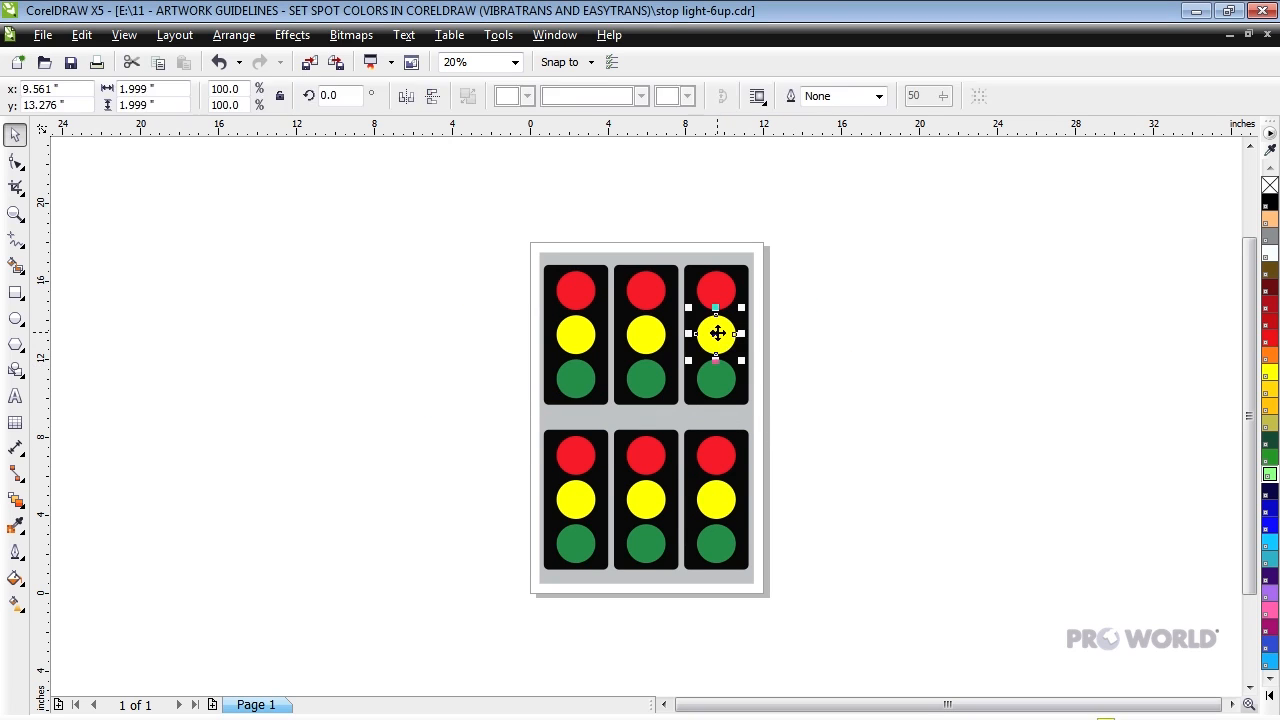